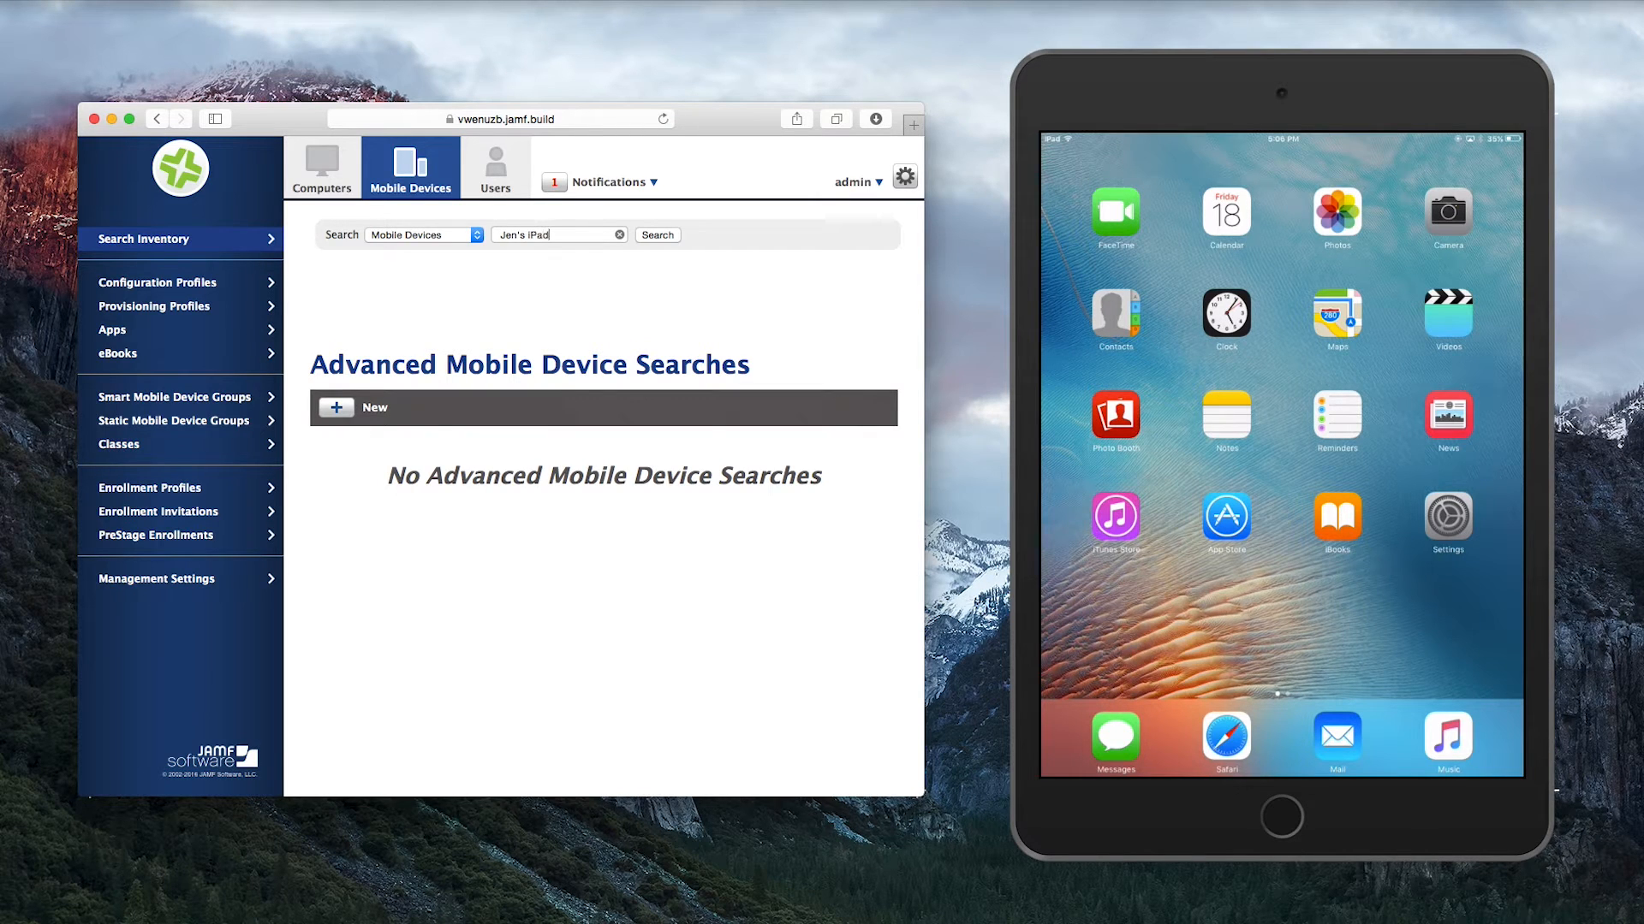
{"action": "left_click", "coordinate": [657, 235]}
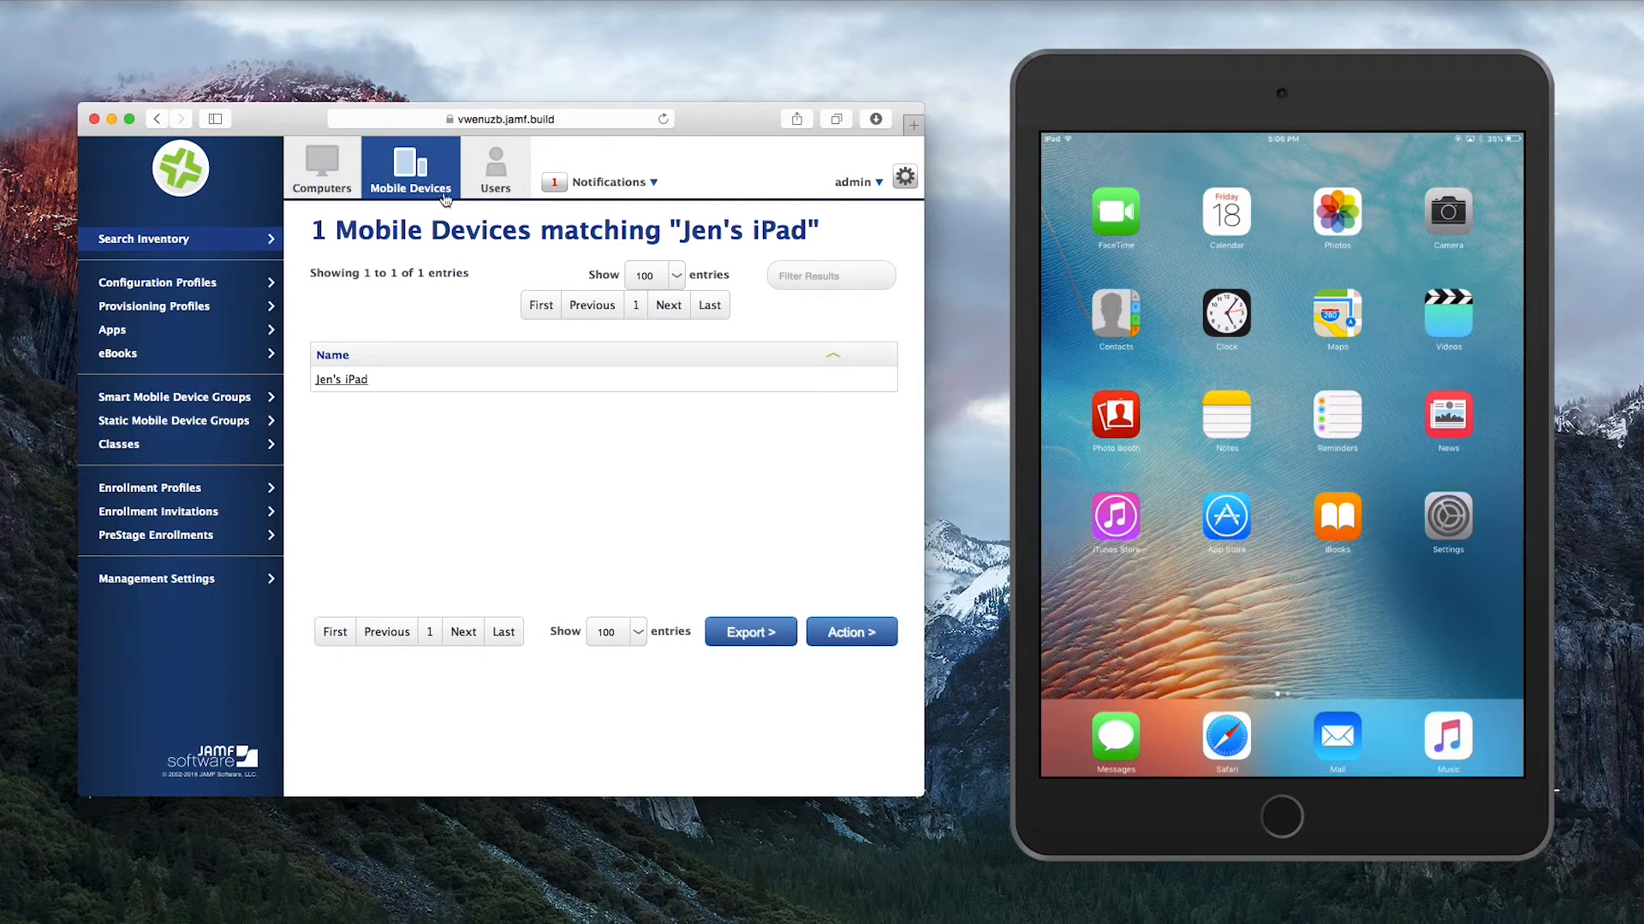
{"action": "left_click", "coordinate": [342, 380]}
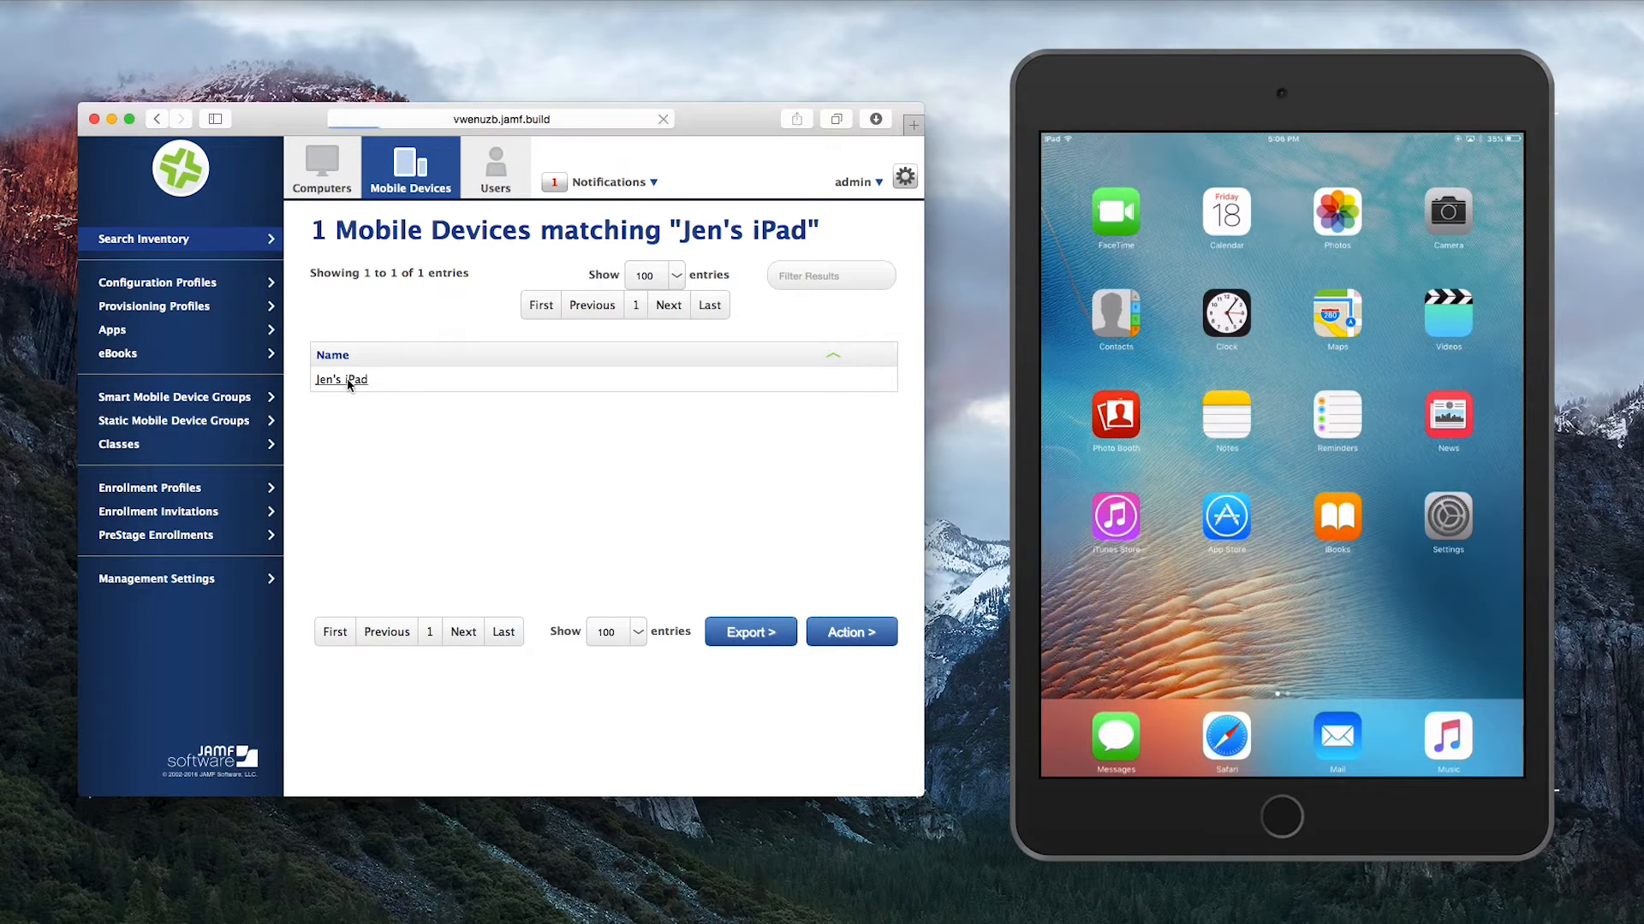
{"action": "left_click", "coordinate": [340, 380]}
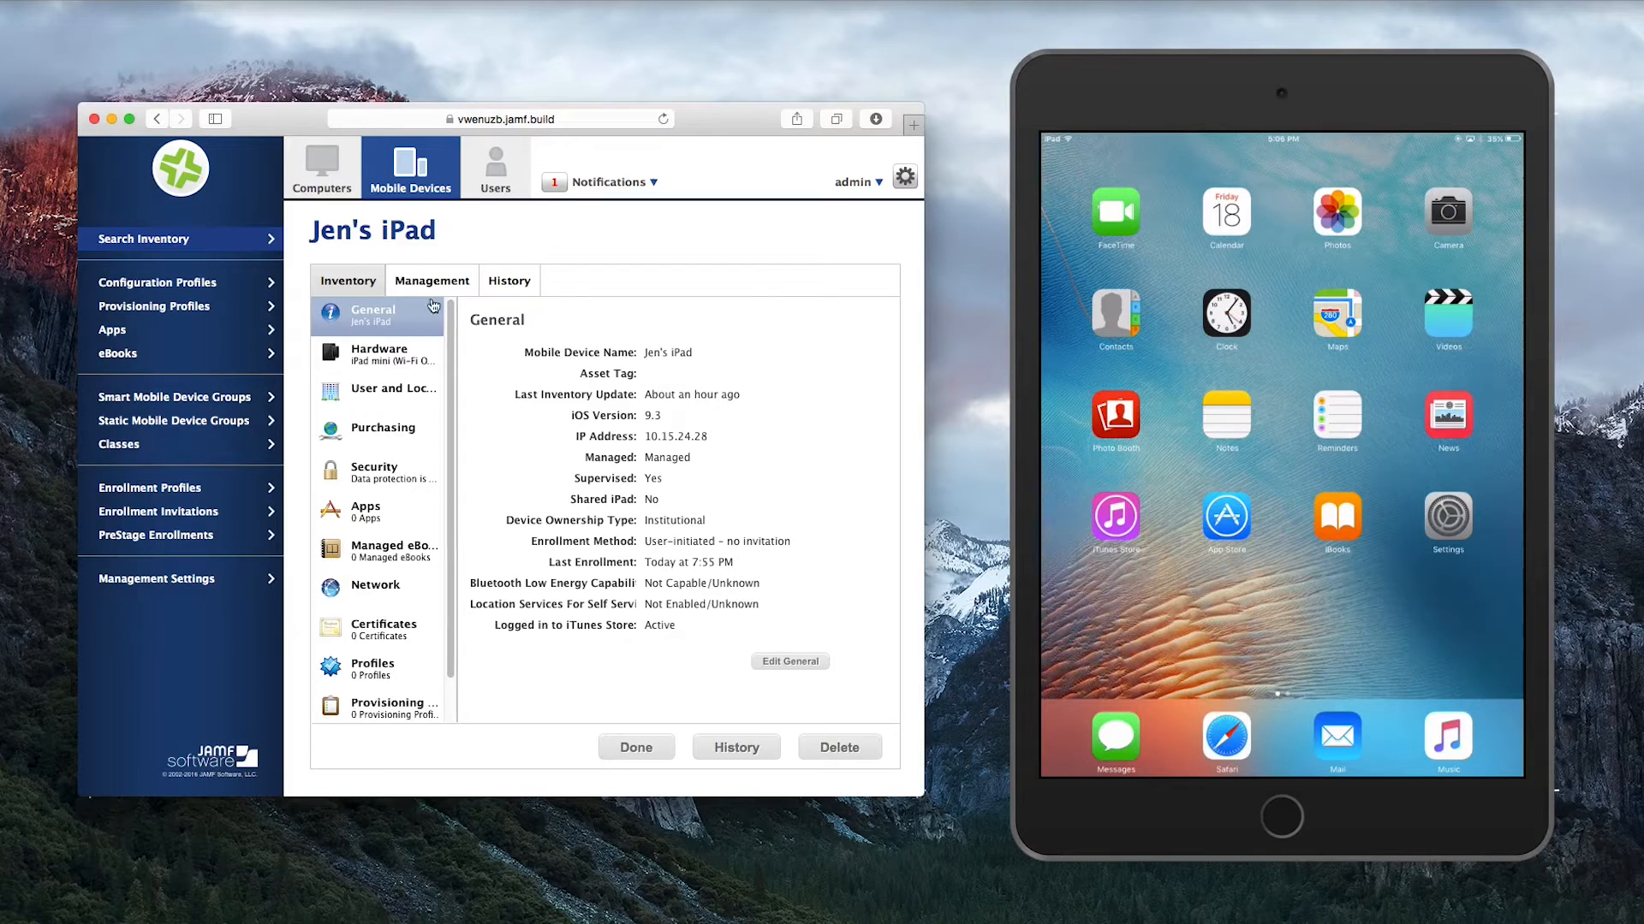
{"action": "left_click", "coordinate": [431, 280]}
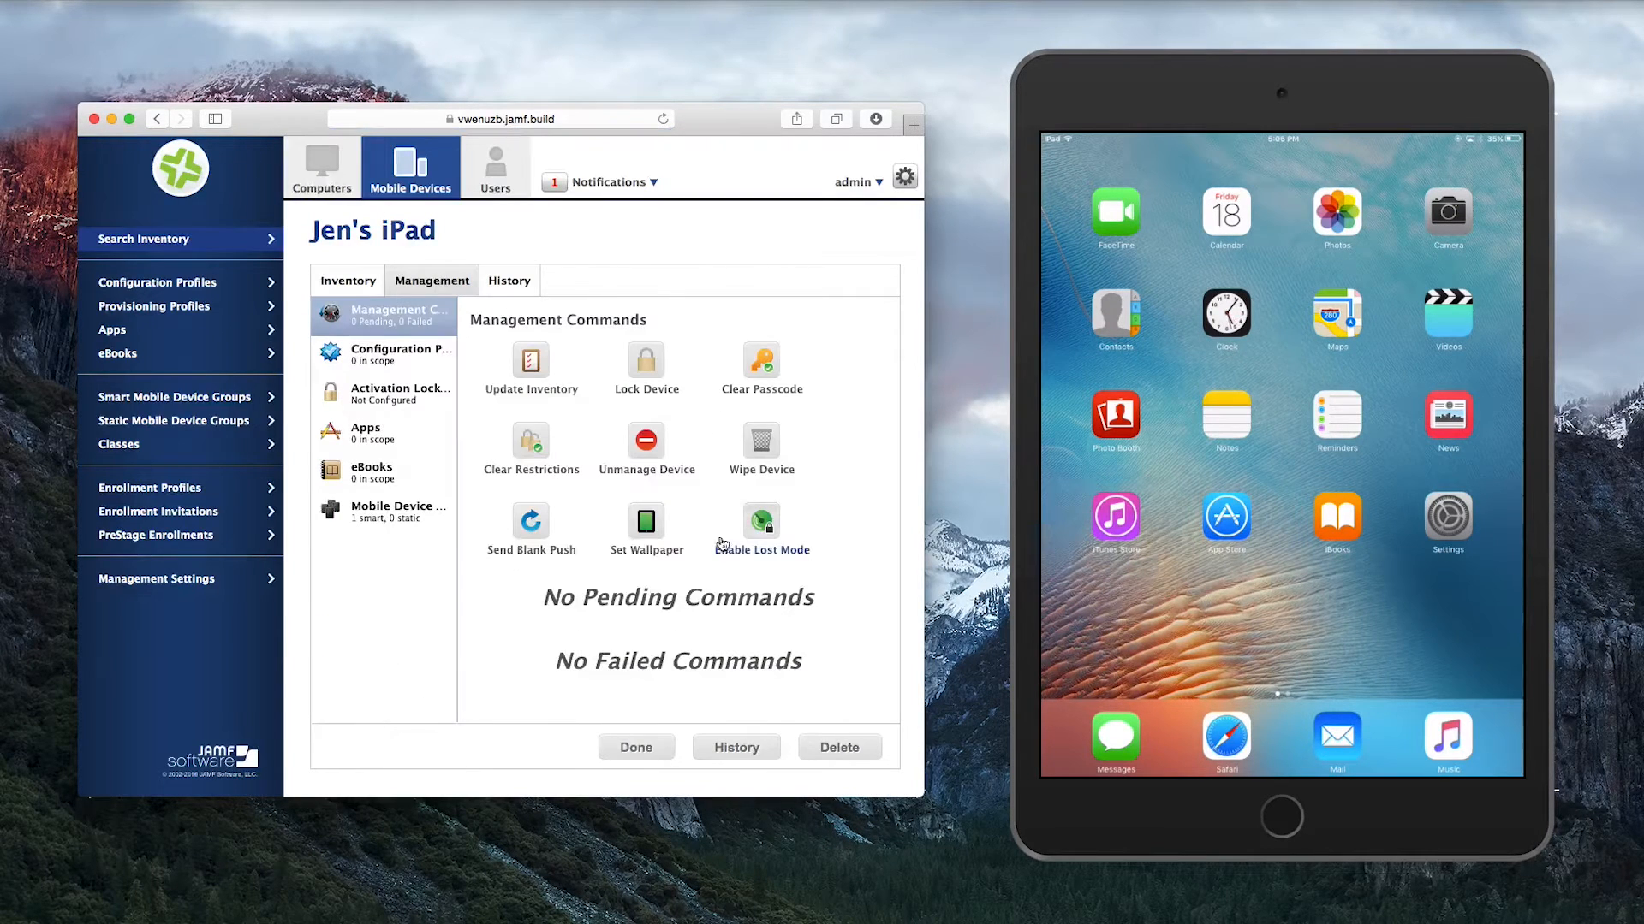
{"action": "left_click", "coordinate": [761, 520]}
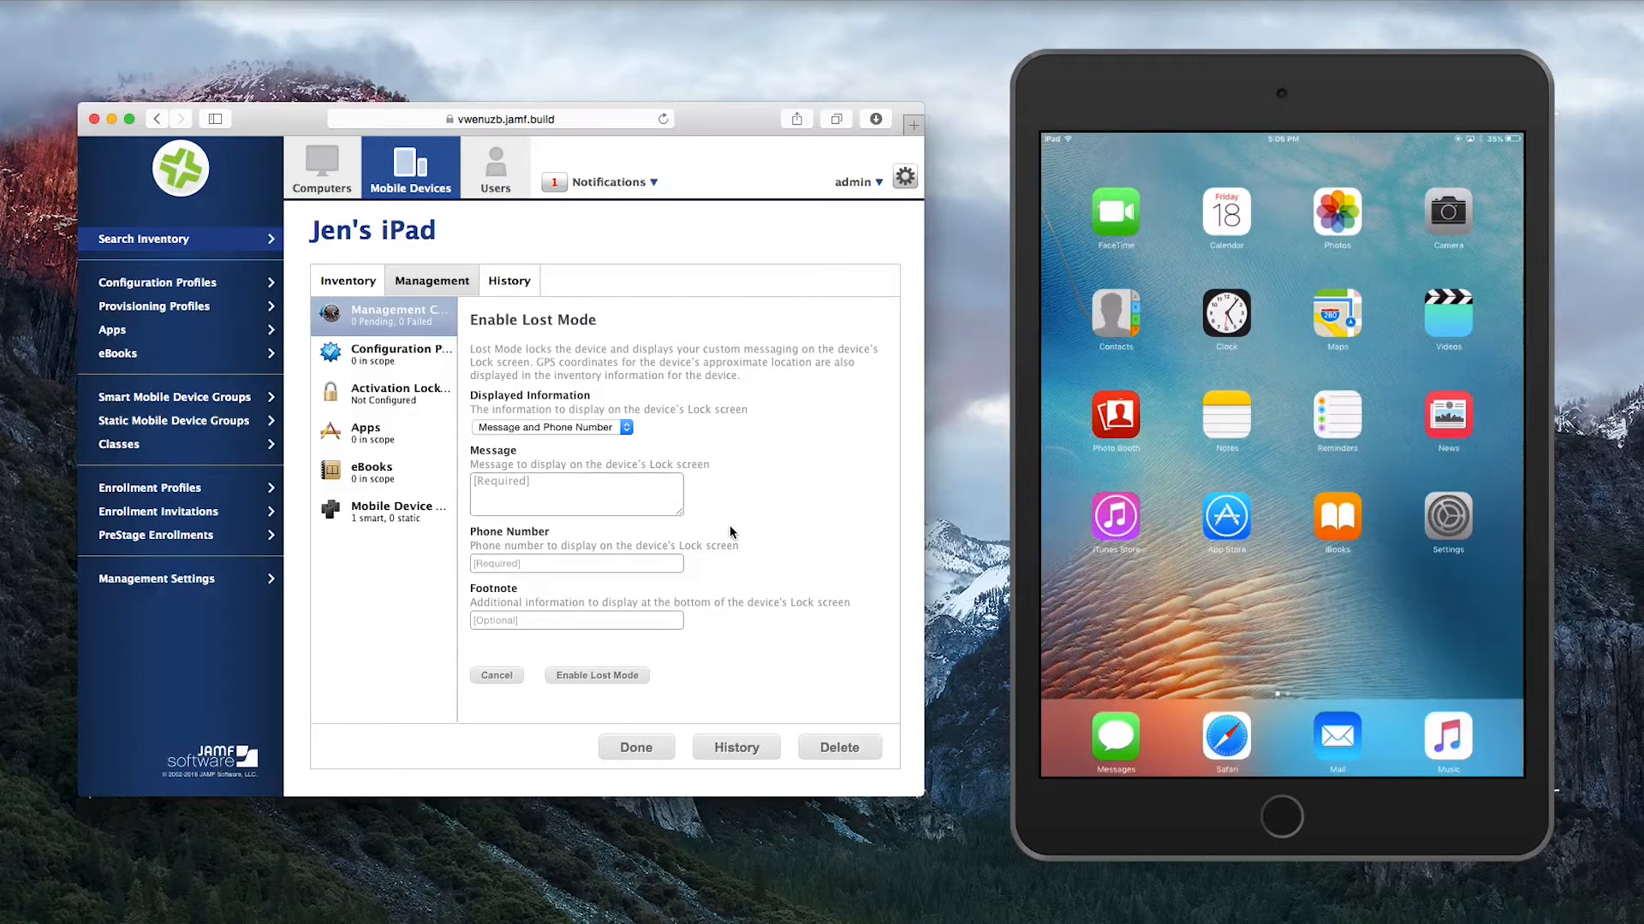
{"action": "left_click", "coordinate": [576, 495]}
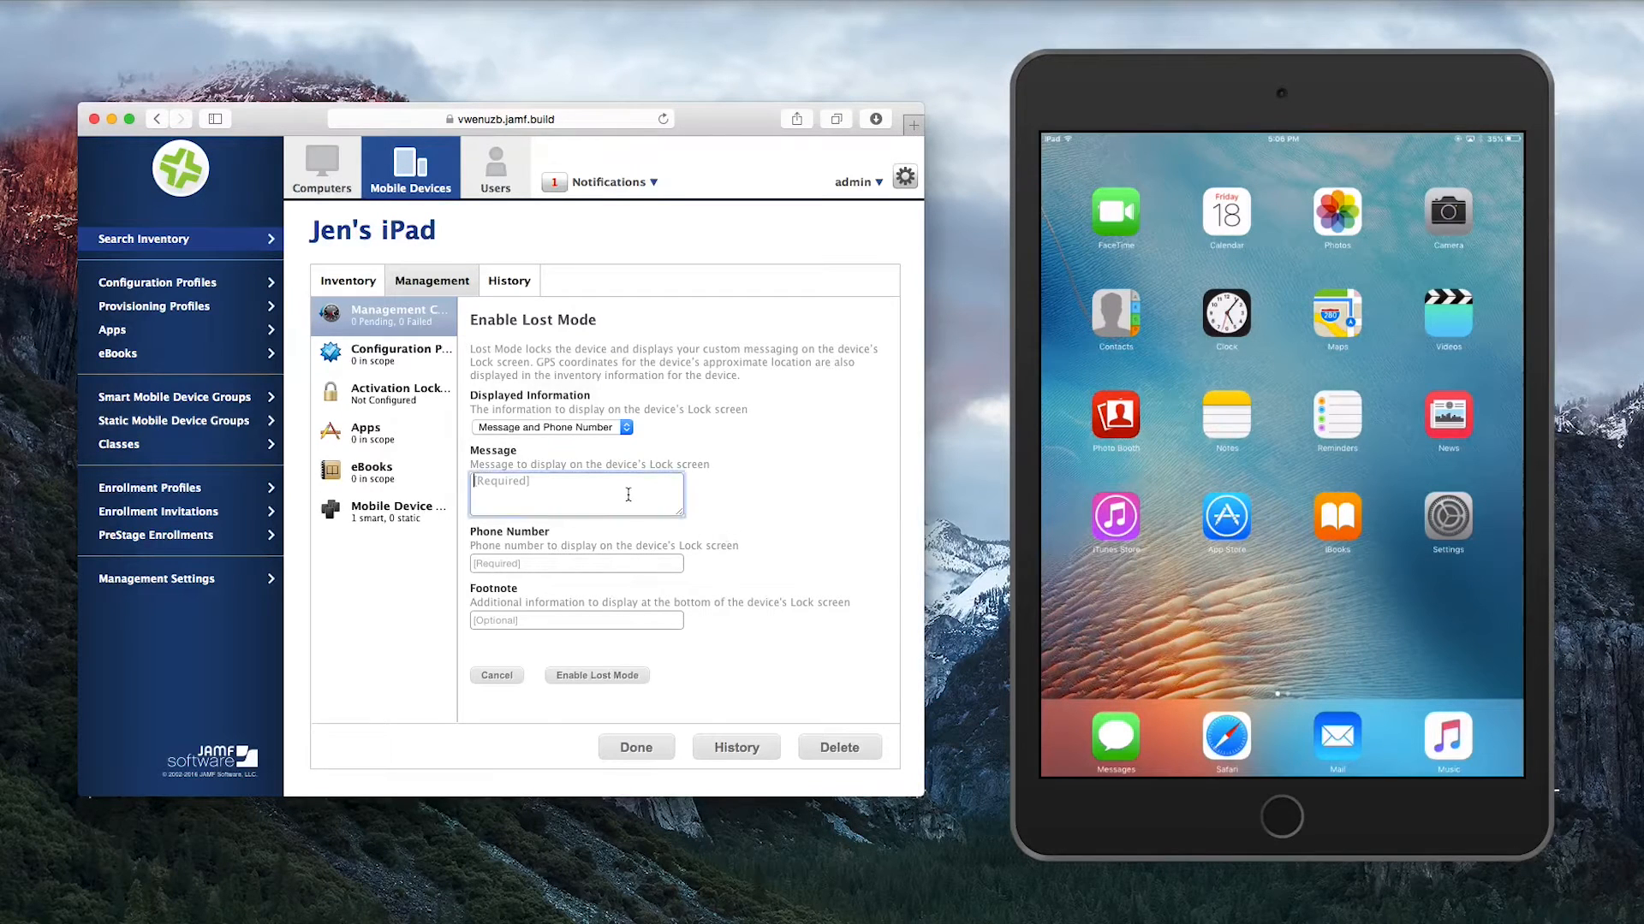
{"action": "type", "text": "This iPad was reported lost. Ple"}
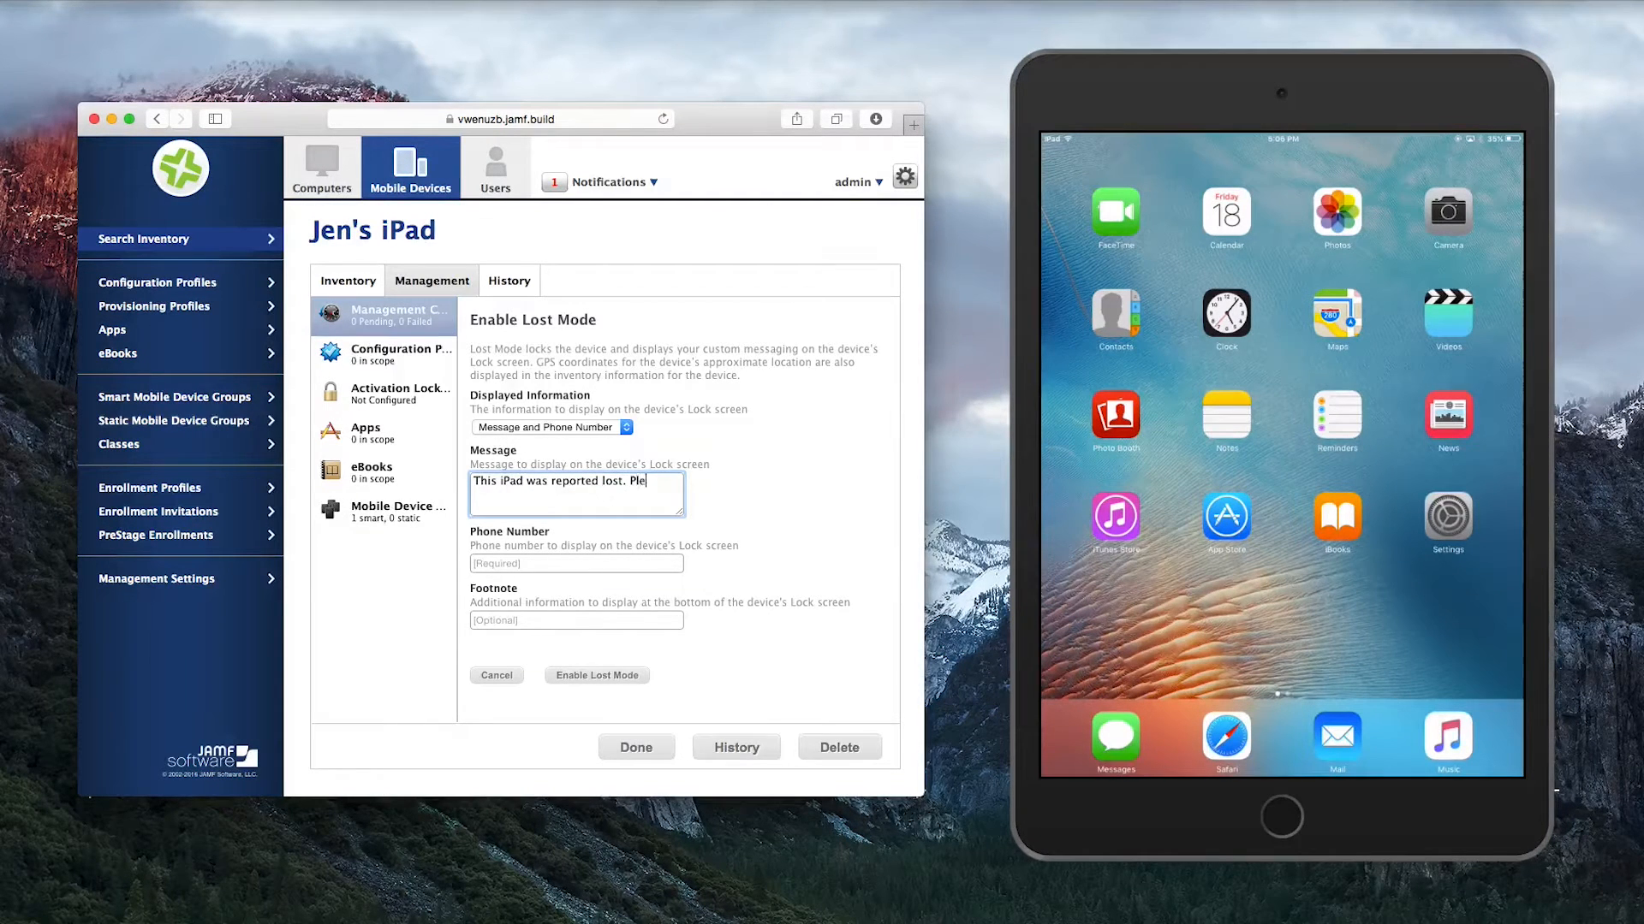
{"action": "type", "text": "ase call the"}
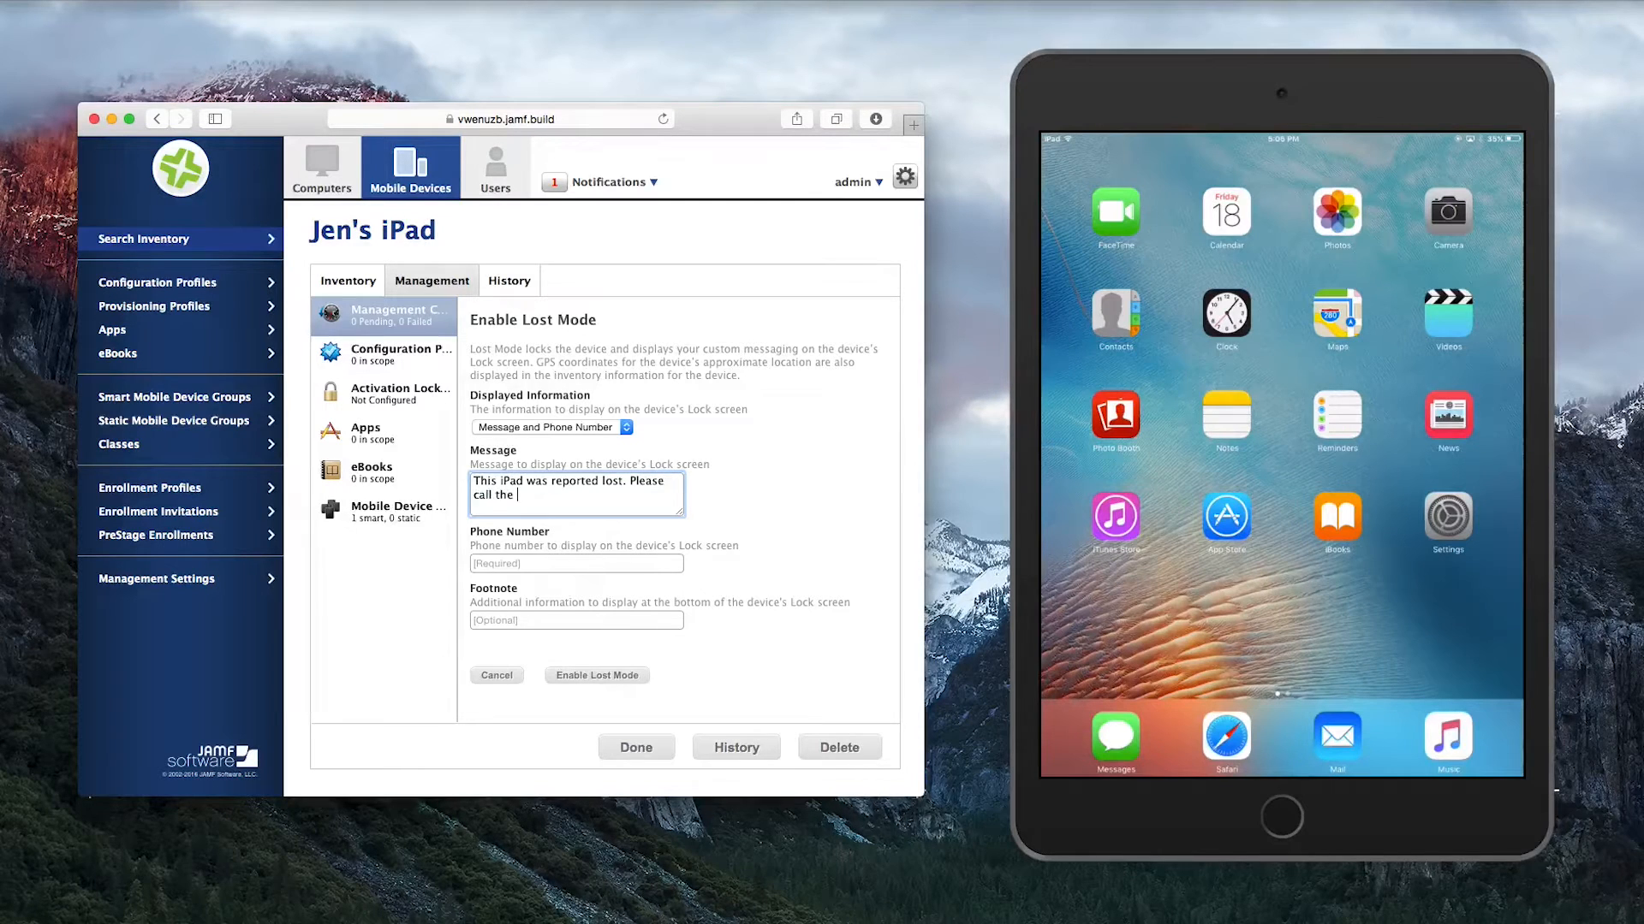
{"action": "type", "text": "IT department"}
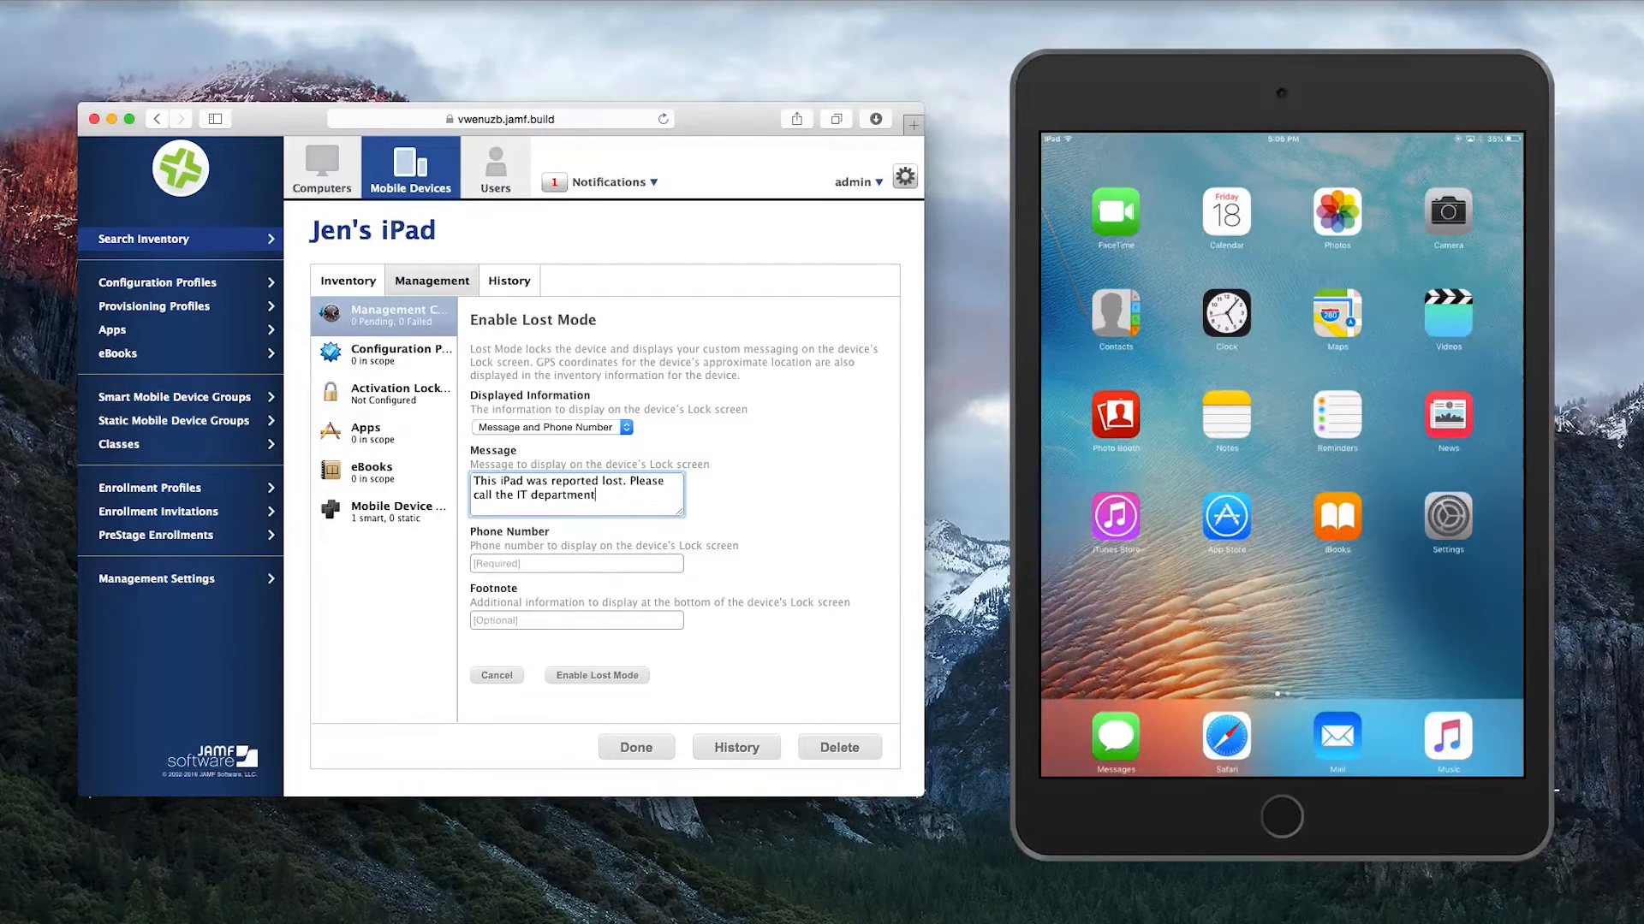
{"action": "type", "text": "immediately if found."}
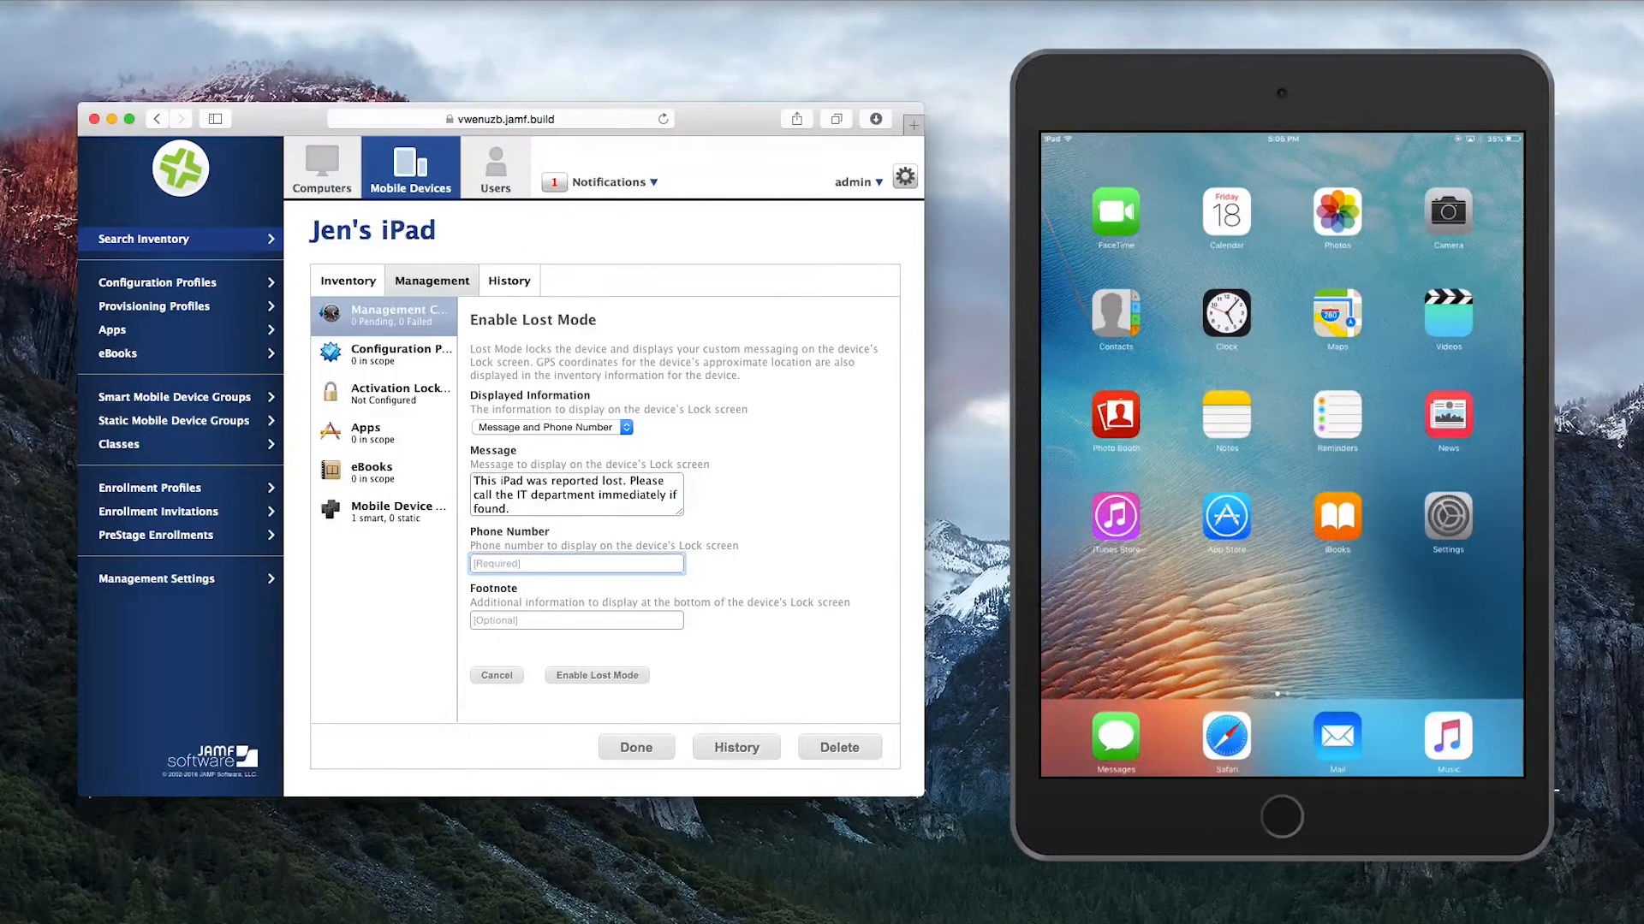
{"action": "type", "text": "555-"}
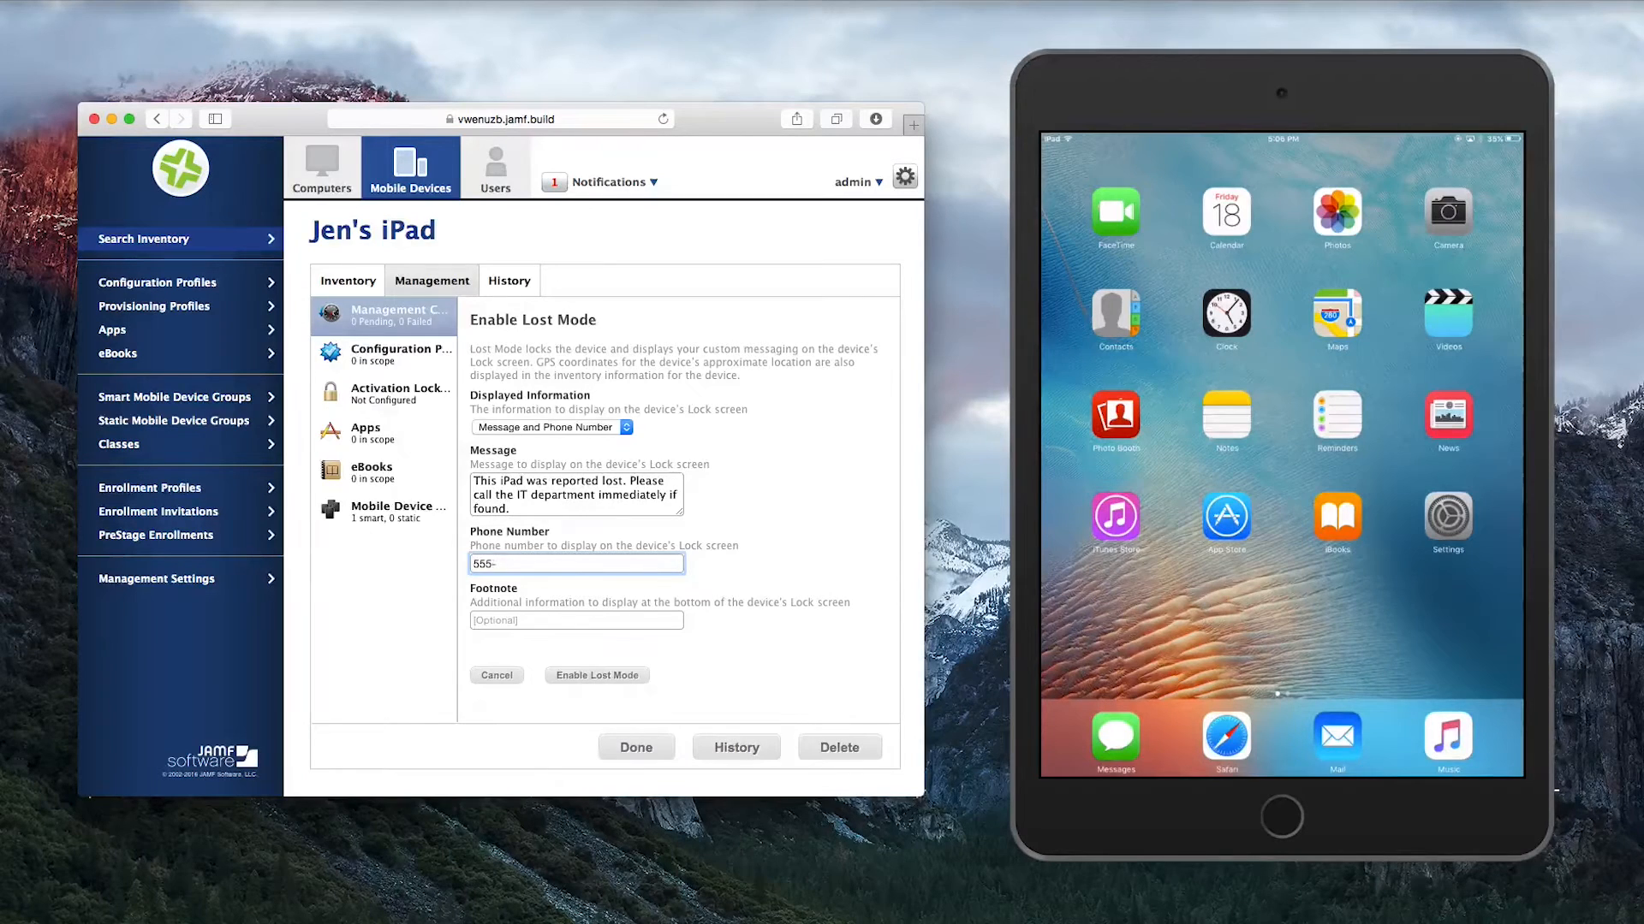
{"action": "type", "text": "555-55"}
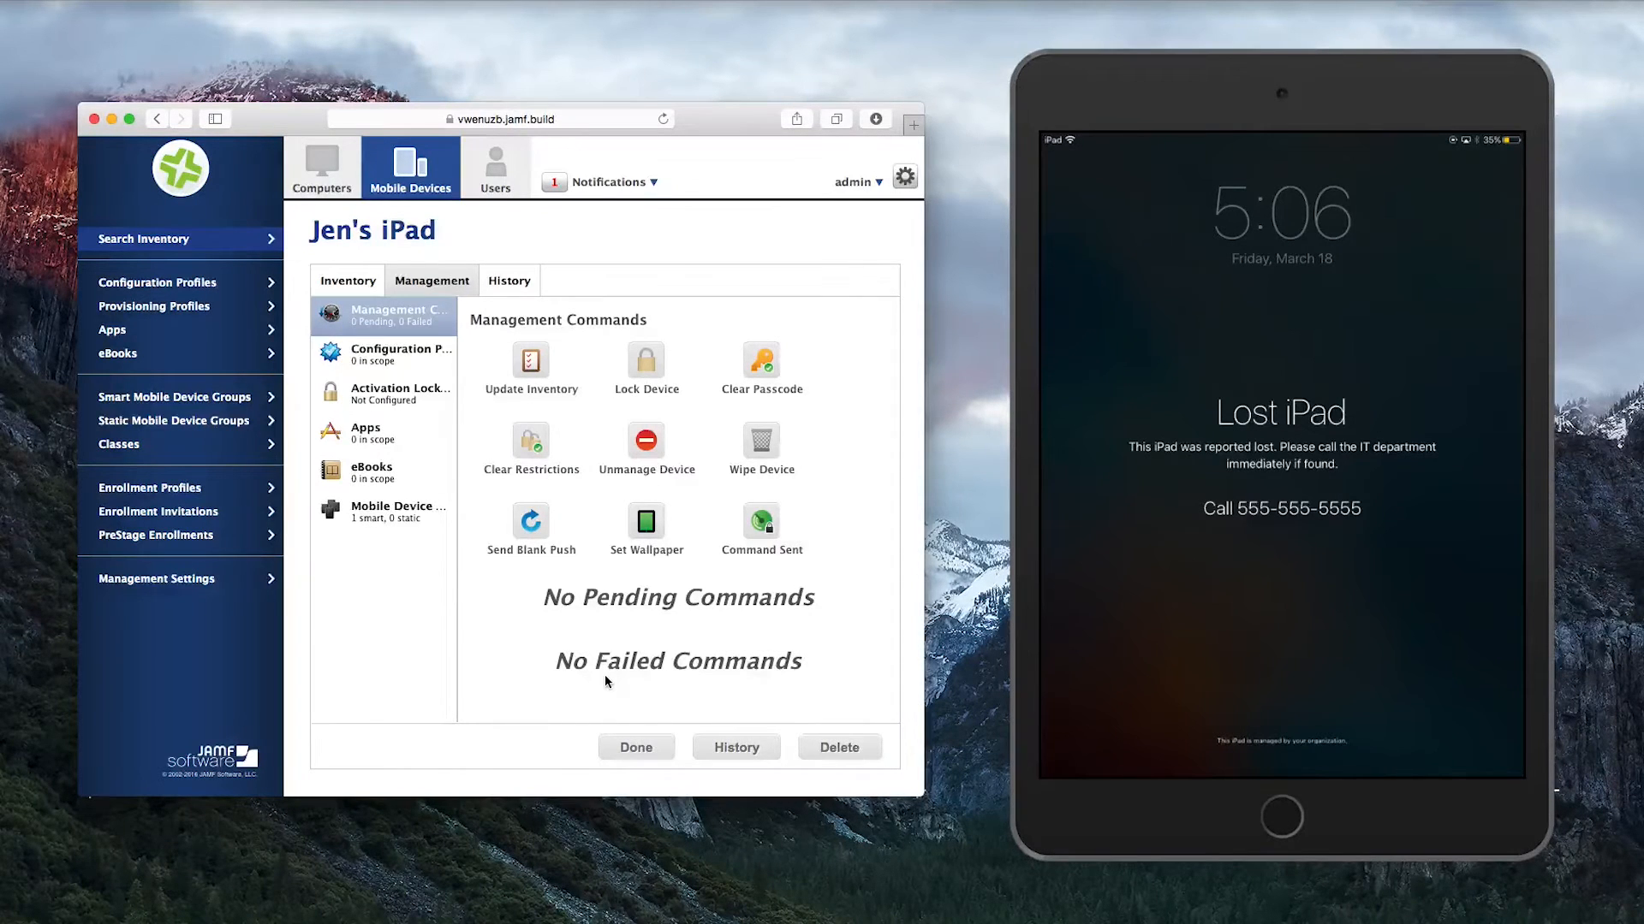
Check the iPad's hardware inventory for Lost Mode details and view its approximate location map
{"action": "left_click", "coordinate": [636, 748]}
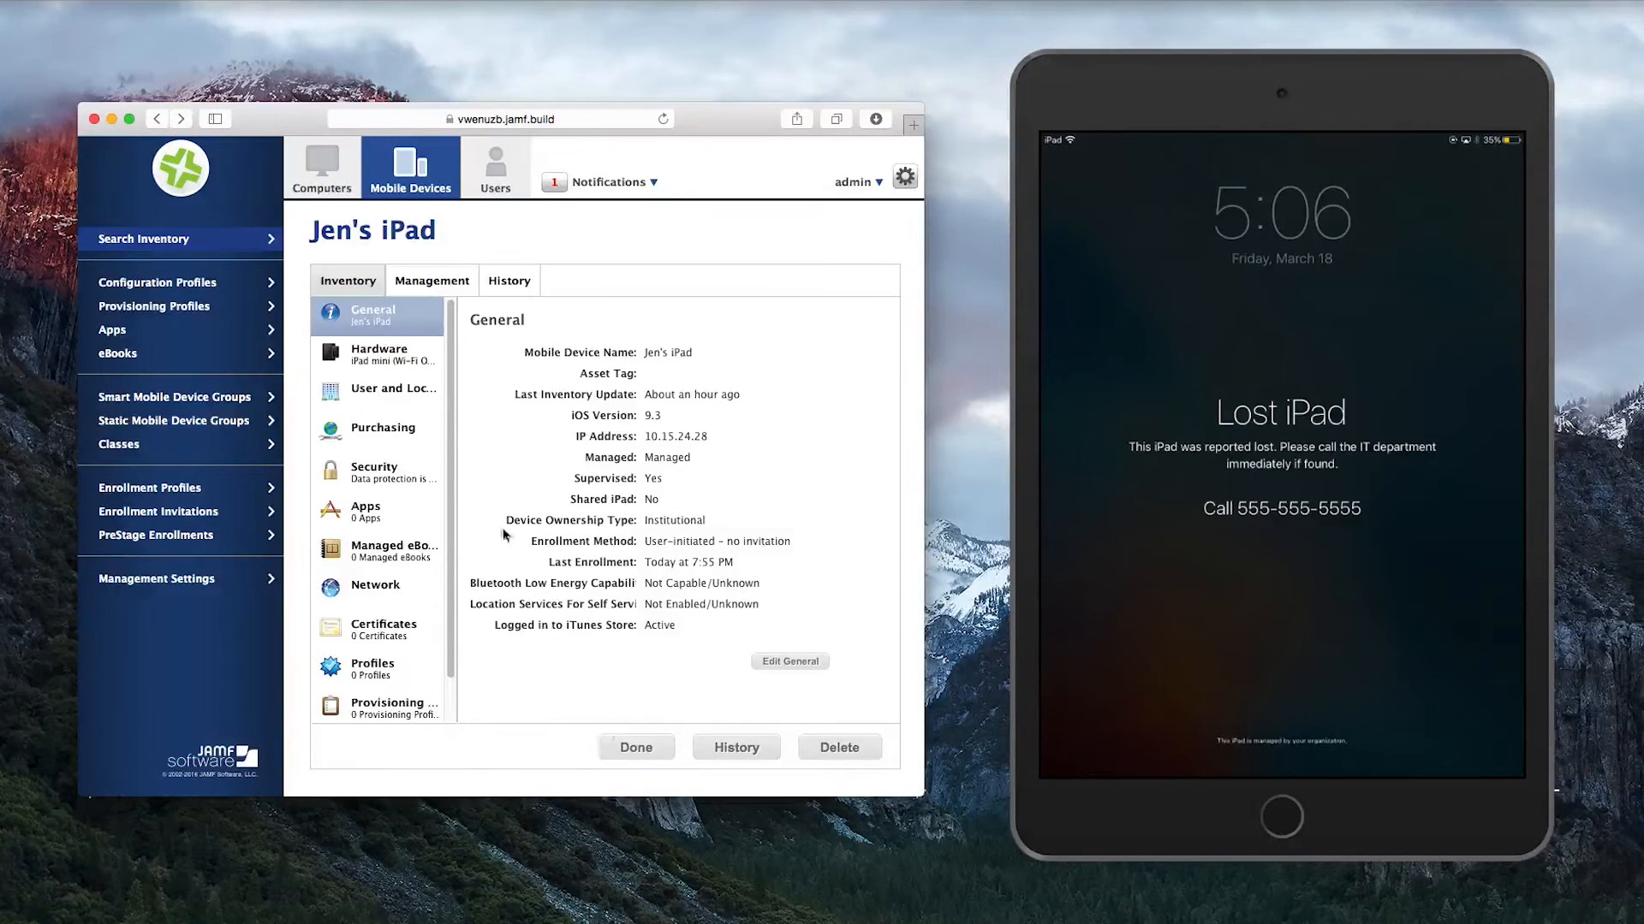
{"action": "left_click", "coordinate": [379, 356]}
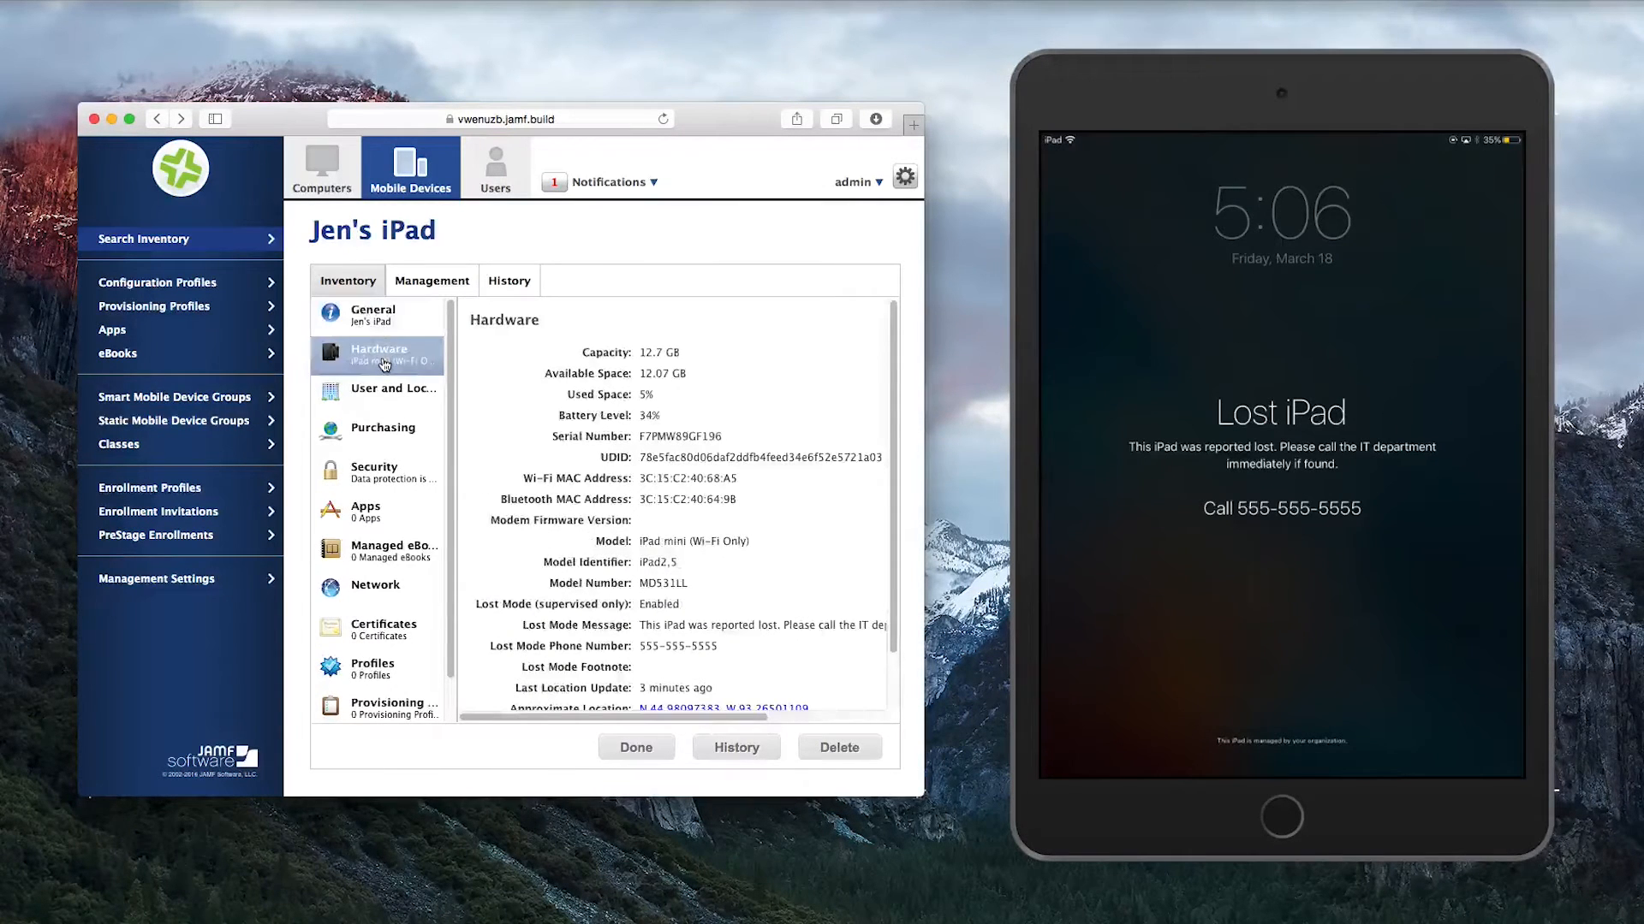
{"action": "mouse_move", "coordinate": [646, 513]}
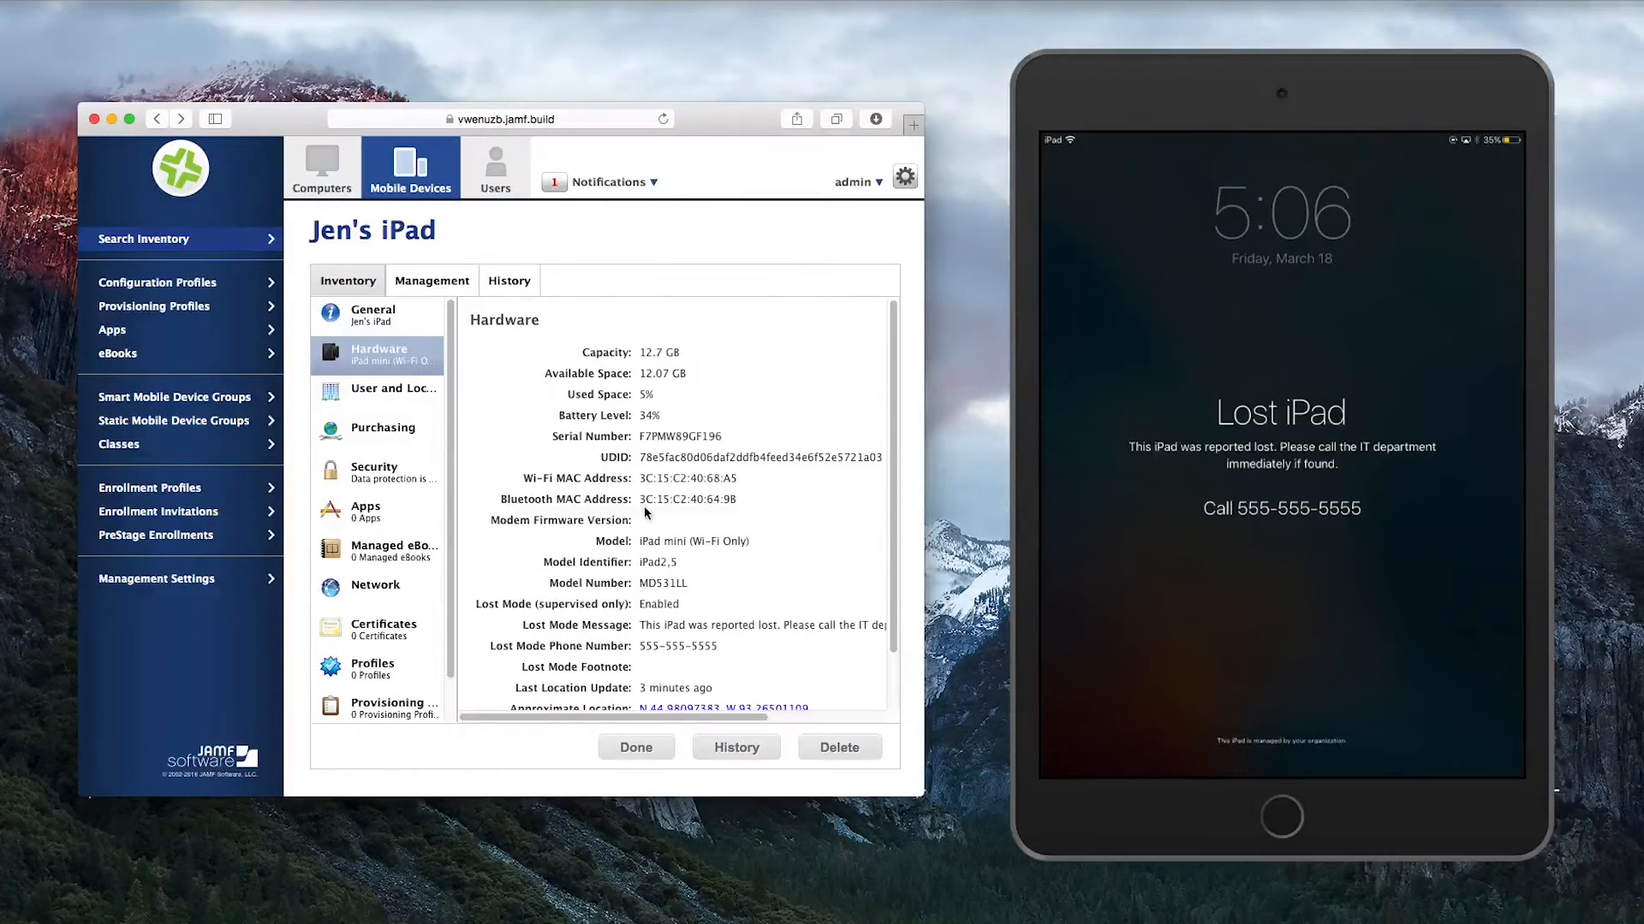
{"action": "scroll", "scroll_direction": "down", "scroll_amount": 3}
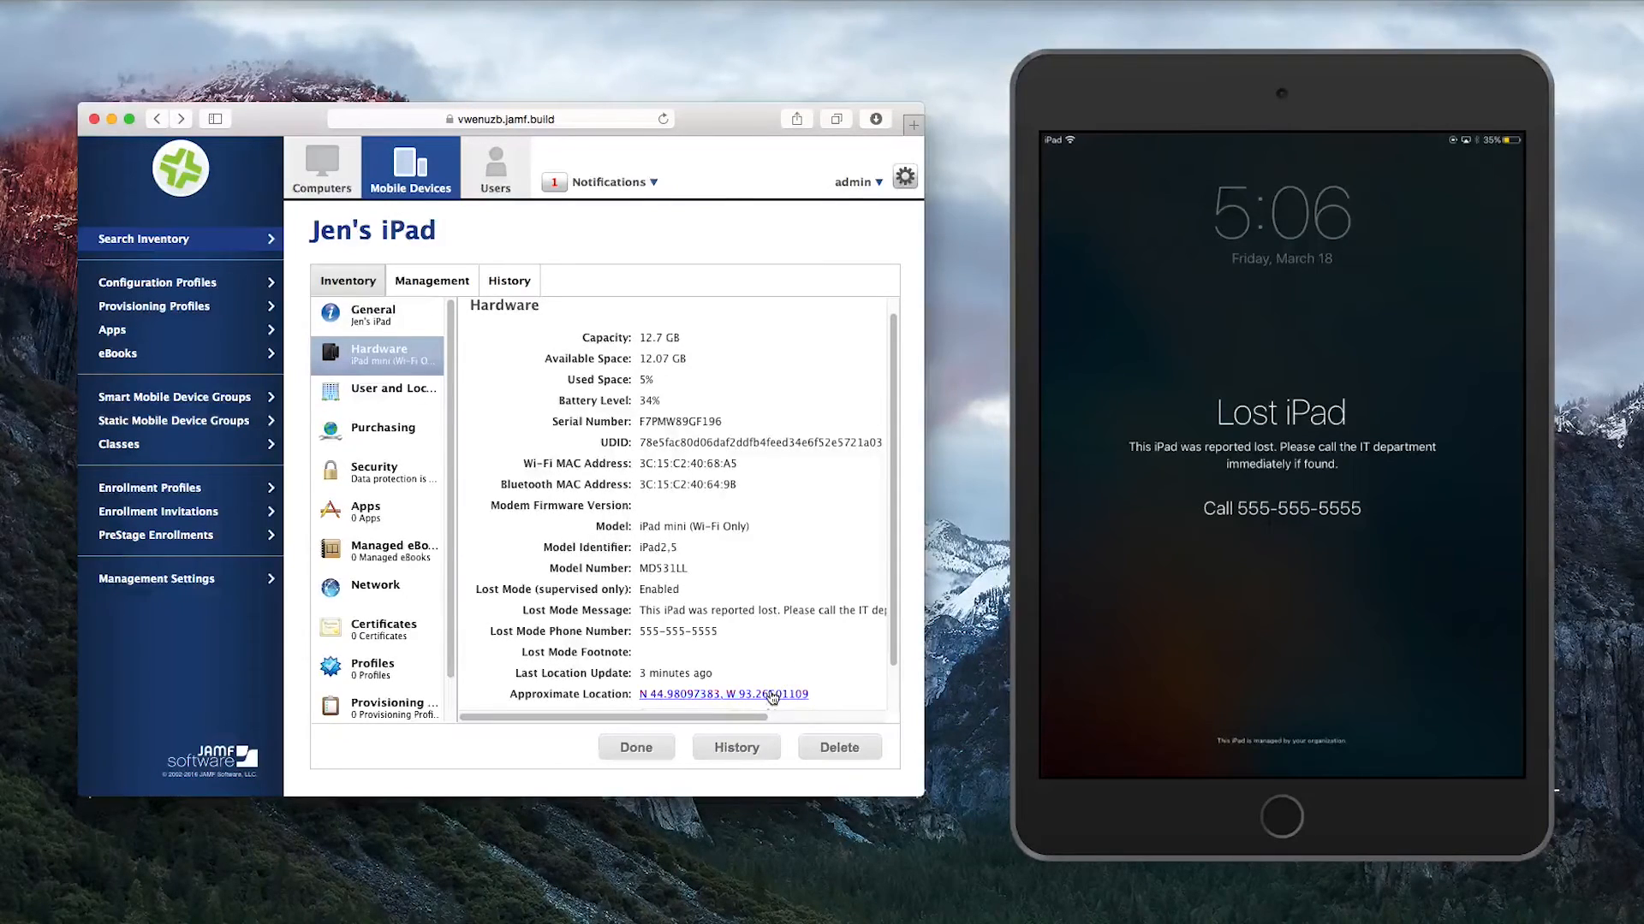
{"action": "left_click", "coordinate": [724, 694]}
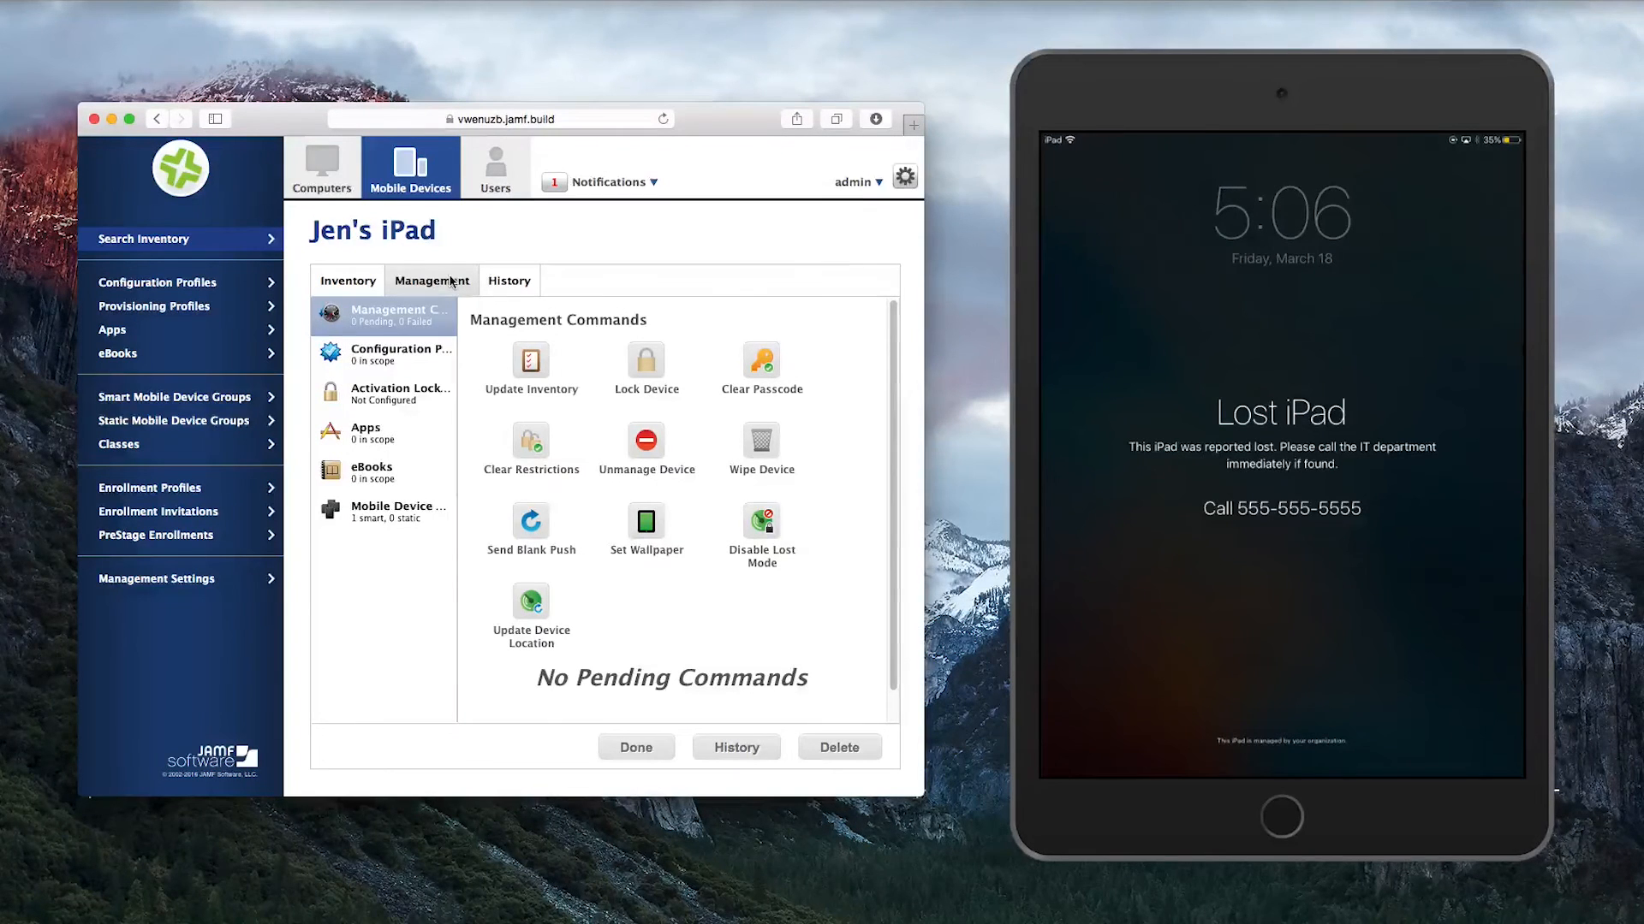
{"action": "left_click", "coordinate": [761, 521]}
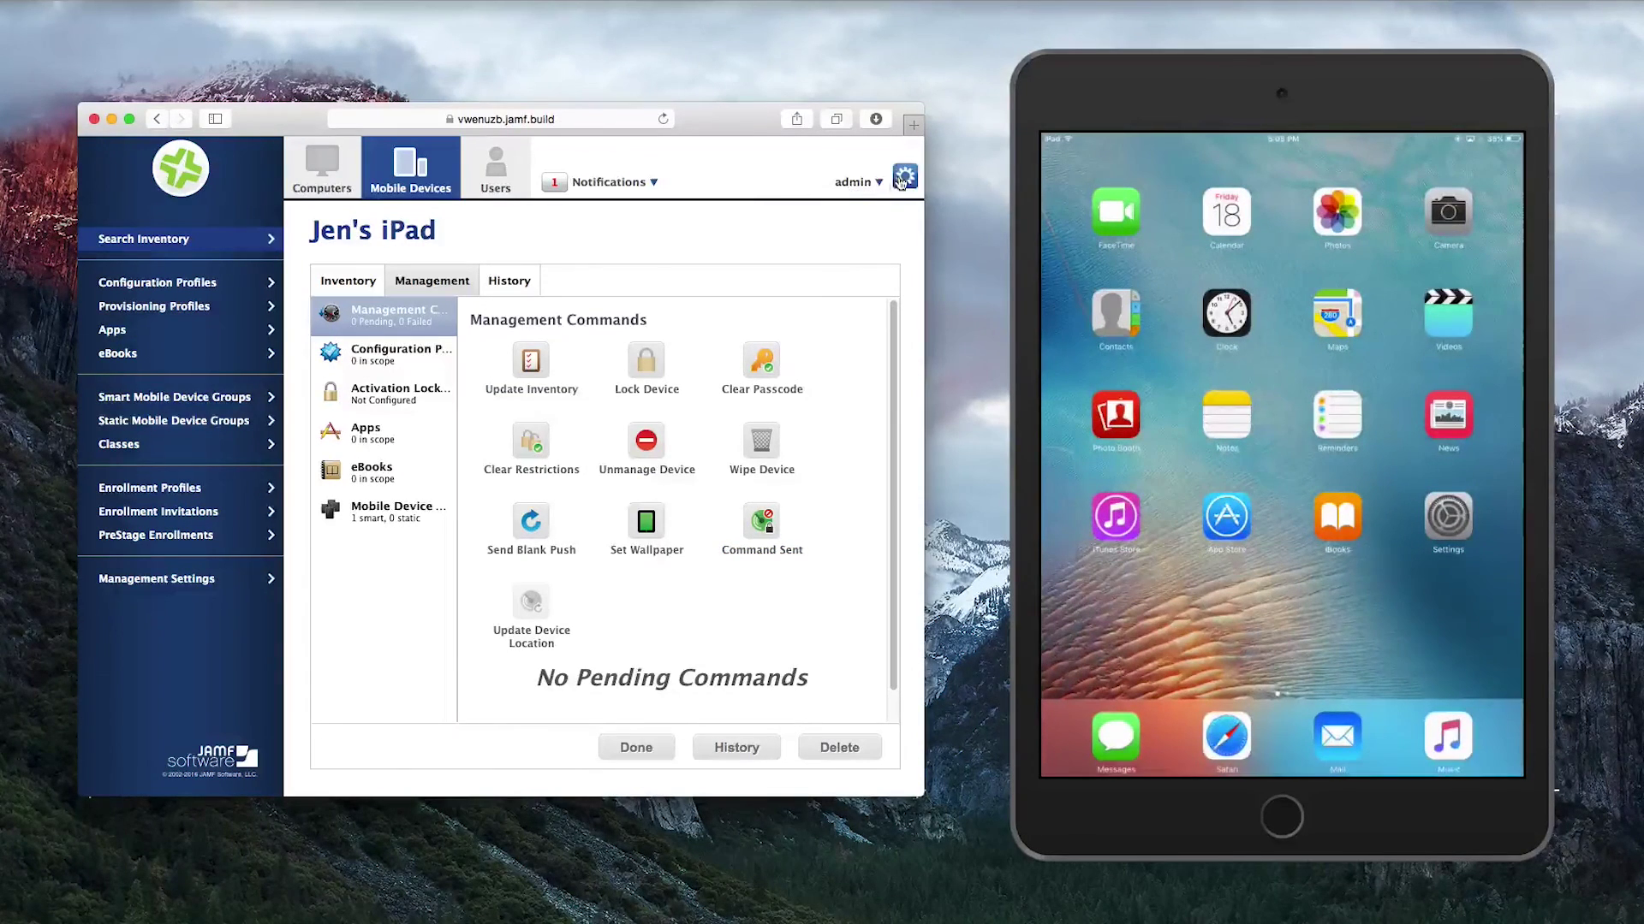
Open the JAMF Software Server System Settings page
{"action": "left_click", "coordinate": [905, 176]}
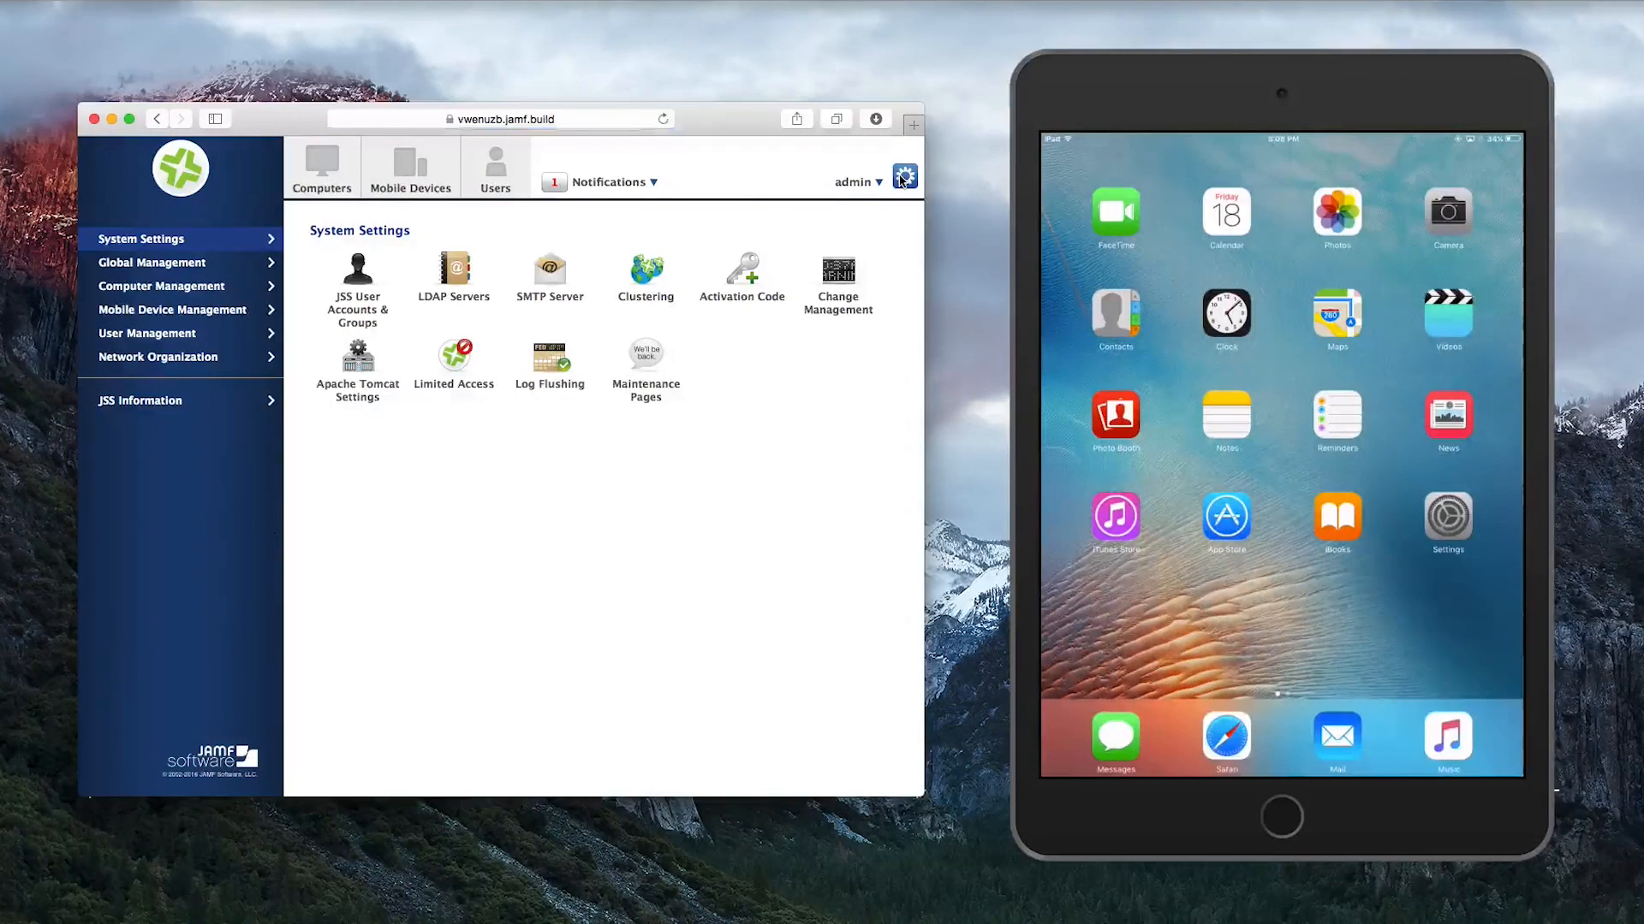